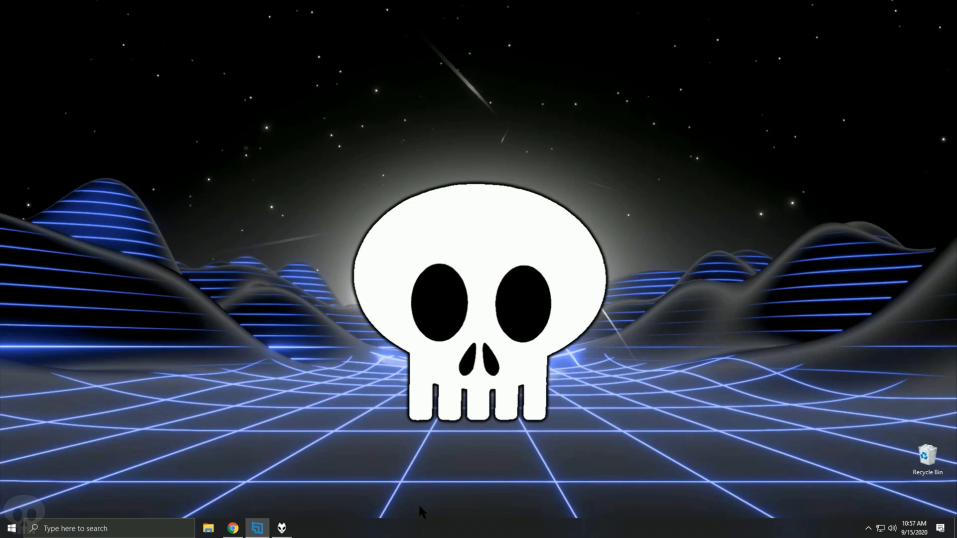
{"action": "mouse_move", "coordinate": [246, 502]}
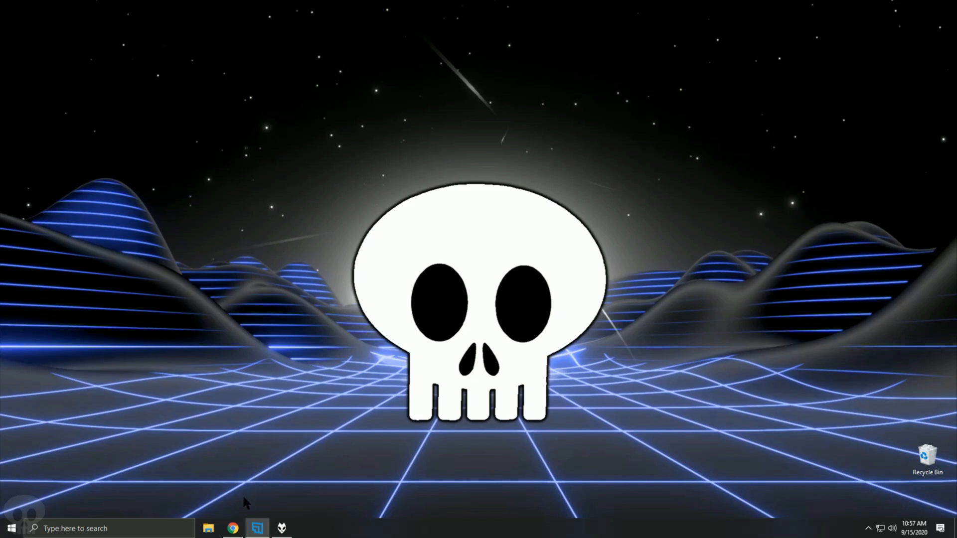
{"action": "mouse_move", "coordinate": [233, 528]}
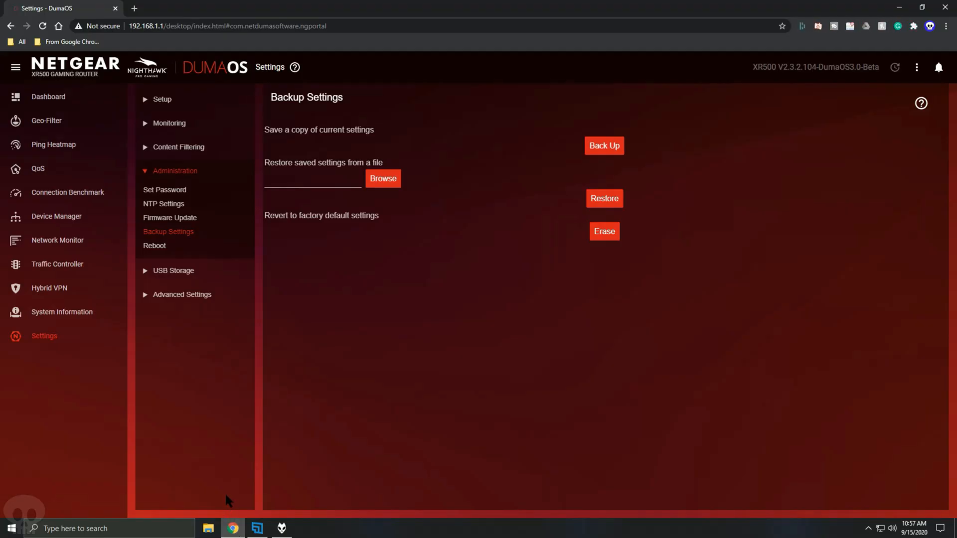
{"action": "mouse_move", "coordinate": [33, 345]}
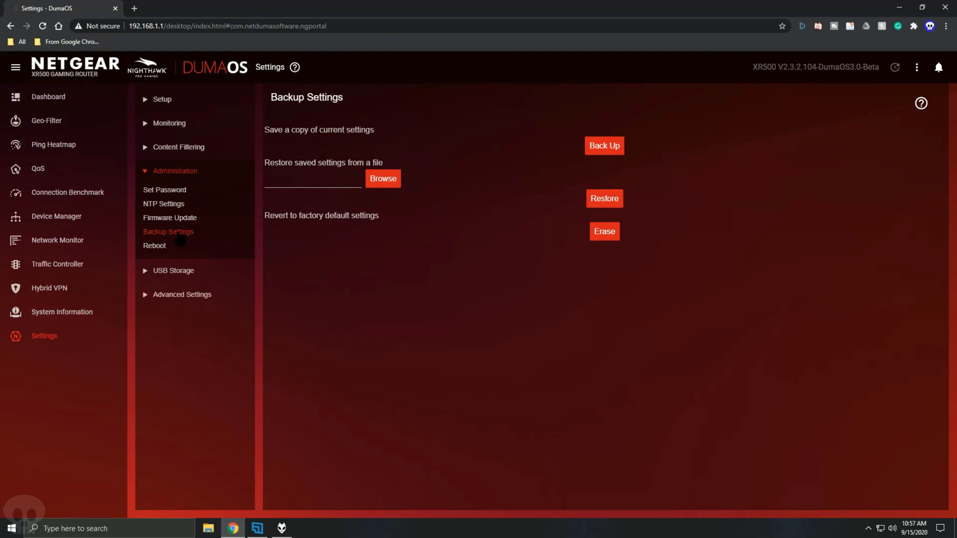
{"action": "mouse_move", "coordinate": [605, 163]}
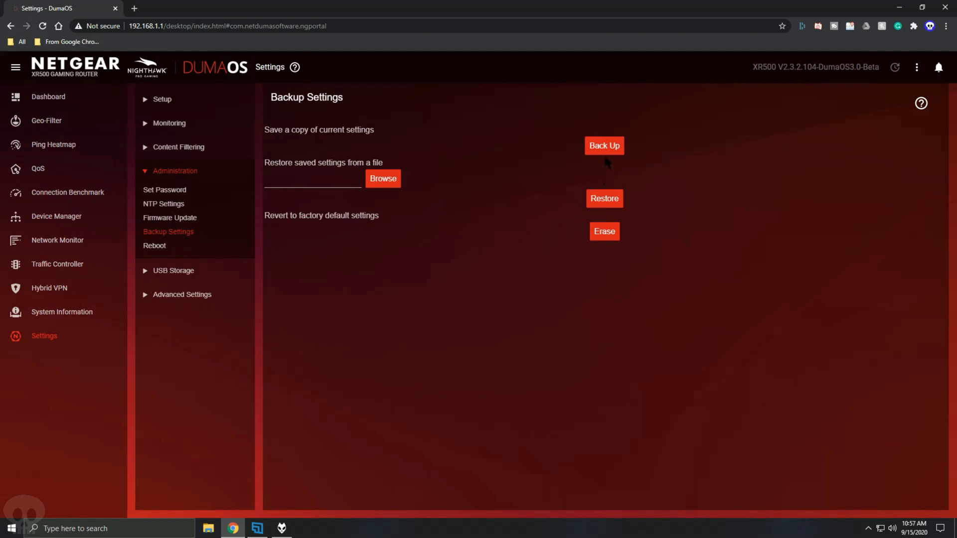
{"action": "mouse_move", "coordinate": [615, 151]}
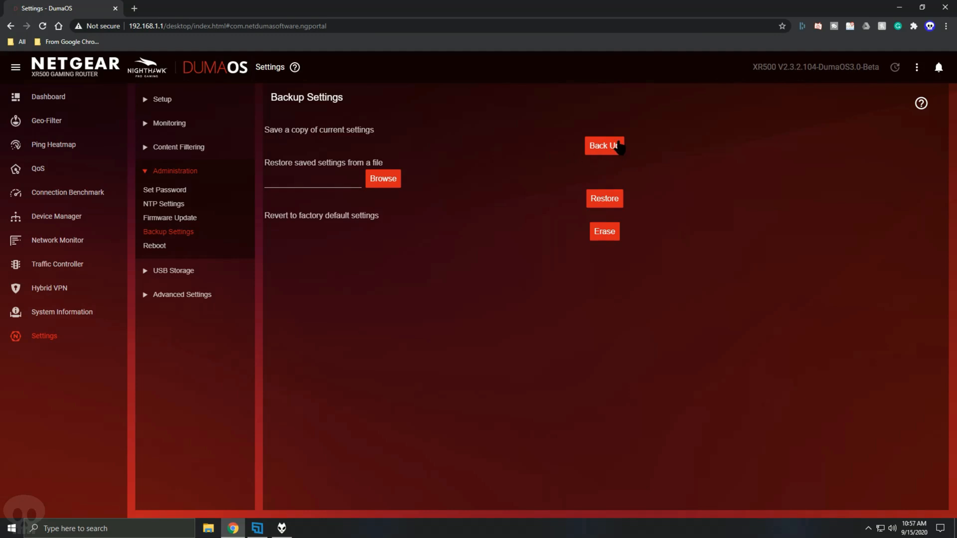
{"action": "mouse_move", "coordinate": [593, 203]}
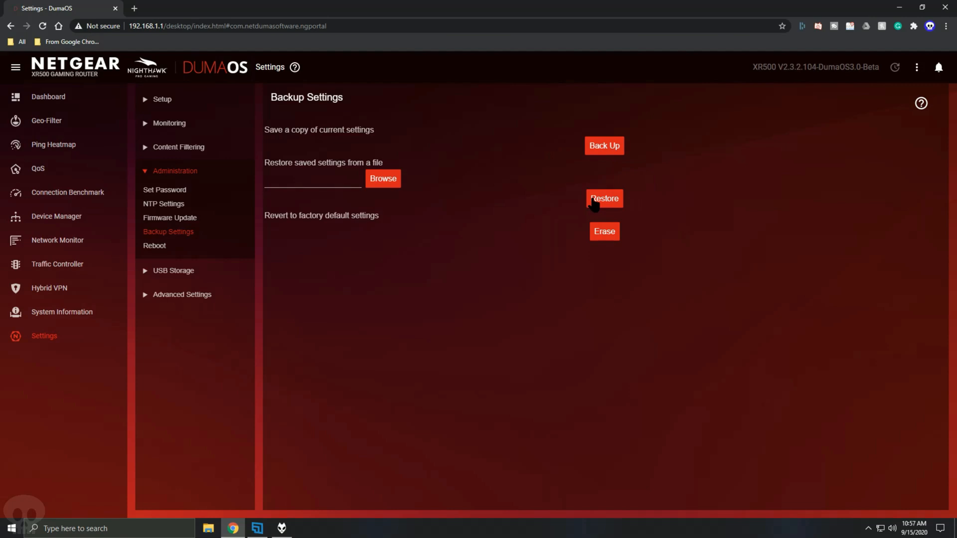
{"action": "mouse_move", "coordinate": [642, 210]}
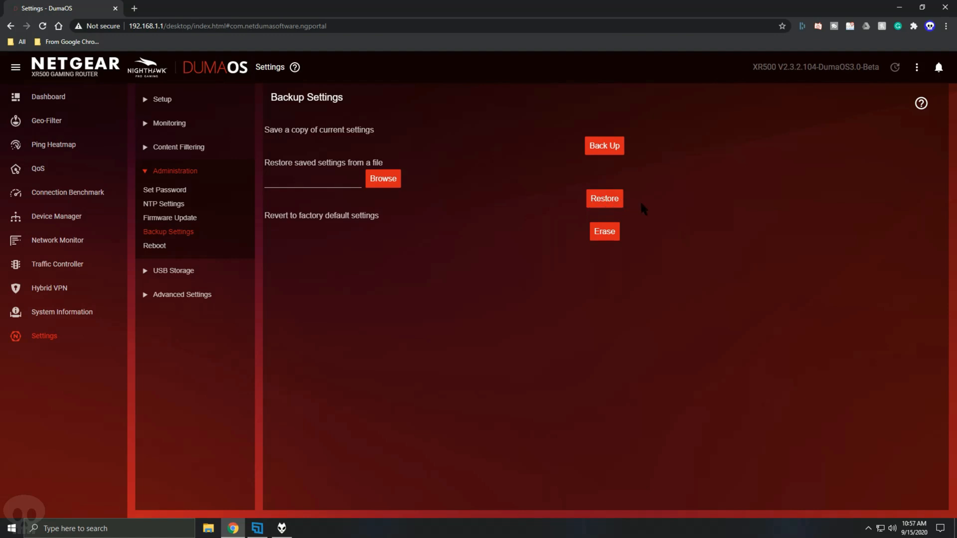
{"action": "mouse_move", "coordinate": [629, 235]}
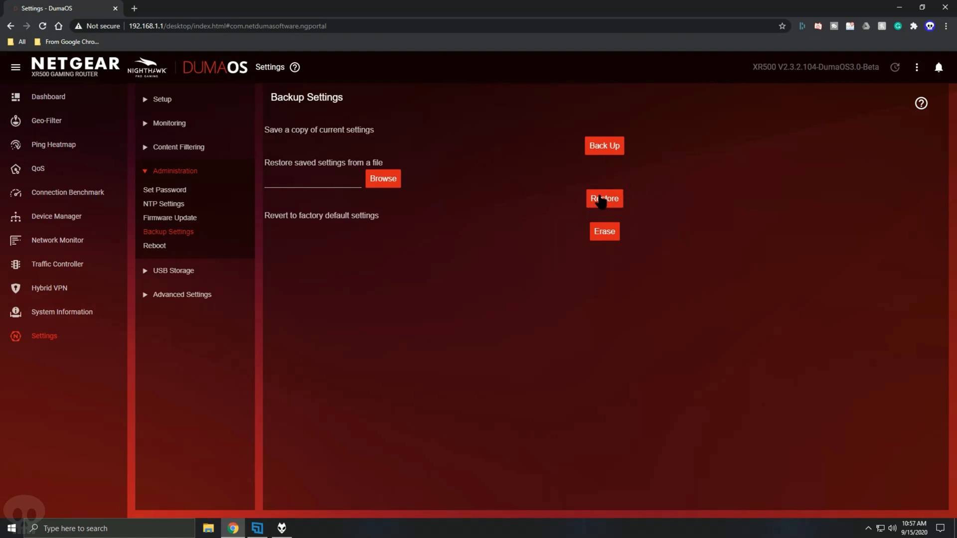
{"action": "mouse_move", "coordinate": [641, 243]}
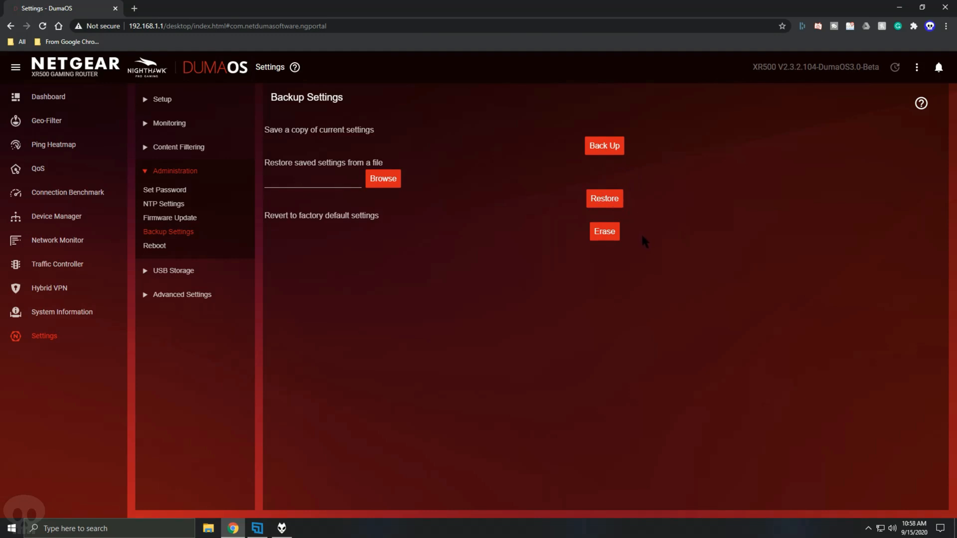
{"action": "mouse_move", "coordinate": [616, 147]}
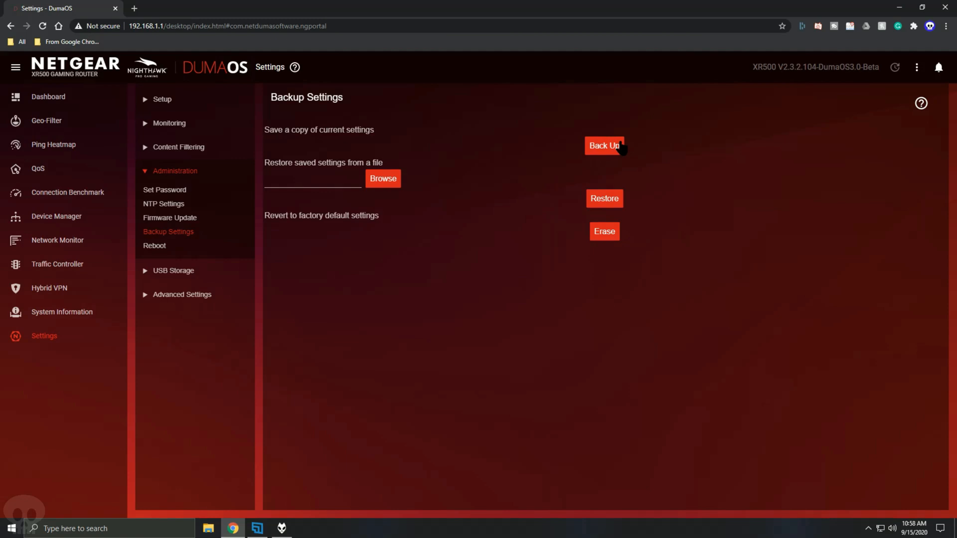
{"action": "mouse_move", "coordinate": [567, 291]}
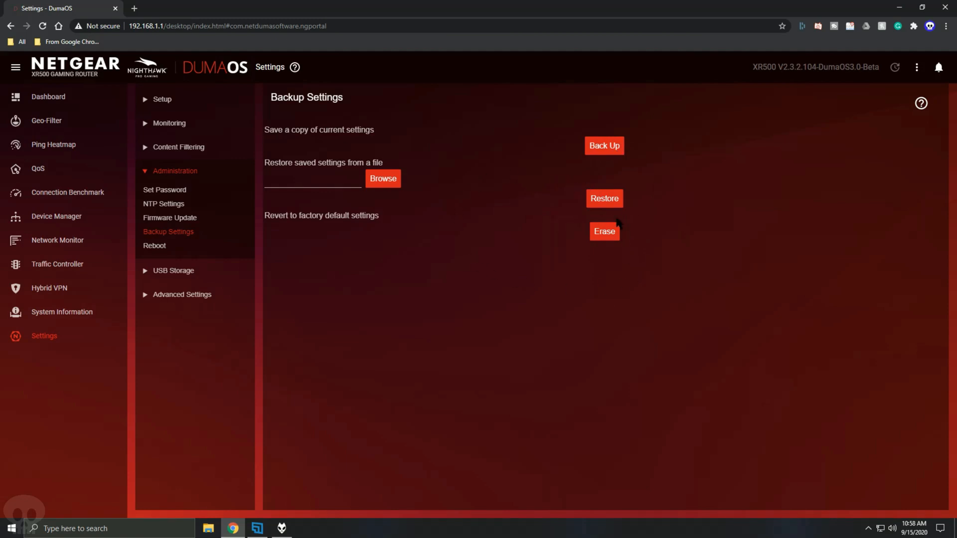
{"action": "mouse_move", "coordinate": [528, 266]}
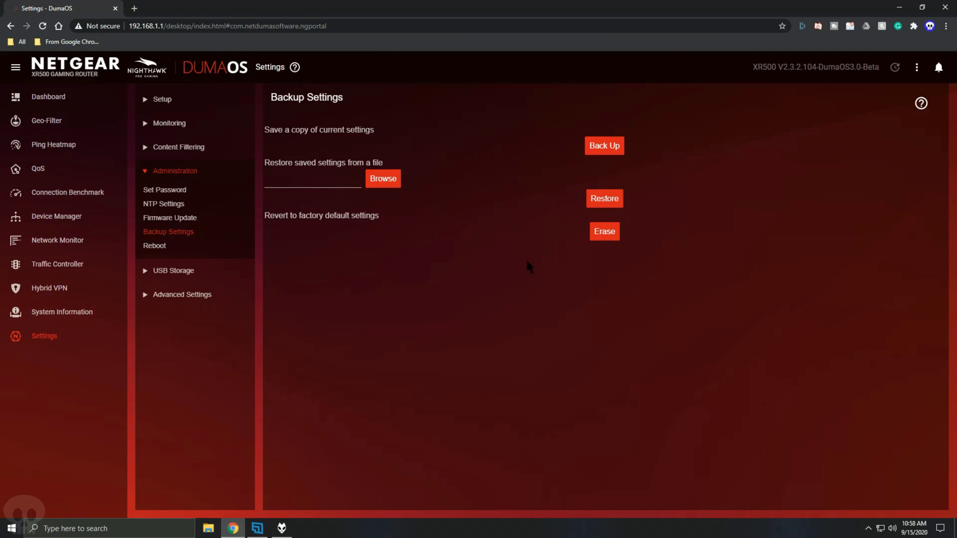
{"action": "mouse_move", "coordinate": [479, 147]}
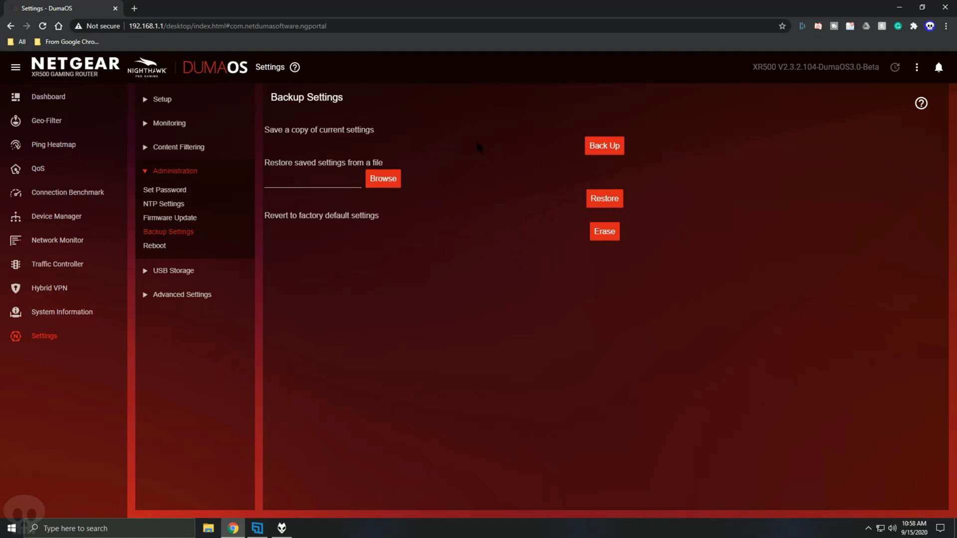
{"action": "mouse_move", "coordinate": [472, 151]}
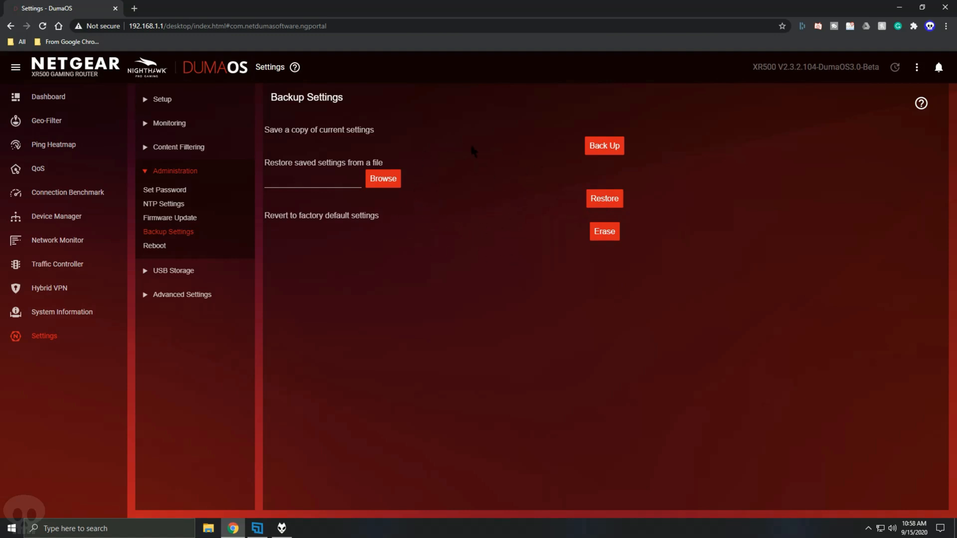
{"action": "mouse_move", "coordinate": [460, 228]}
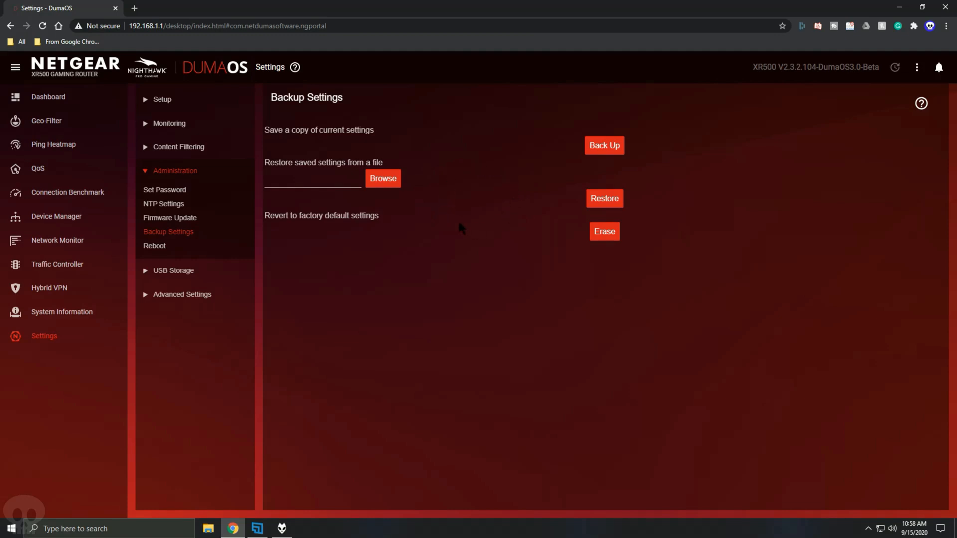
{"action": "mouse_move", "coordinate": [406, 192]}
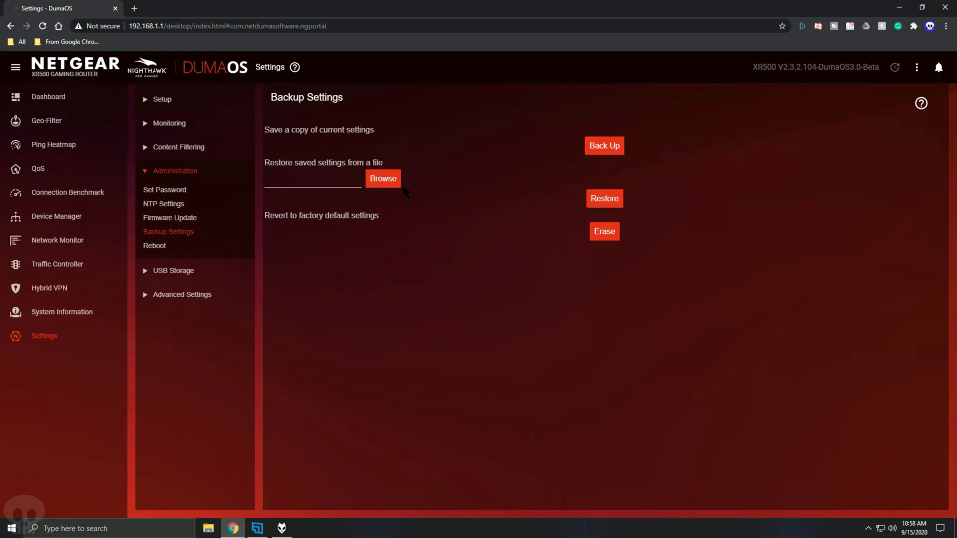
{"action": "mouse_move", "coordinate": [561, 145]}
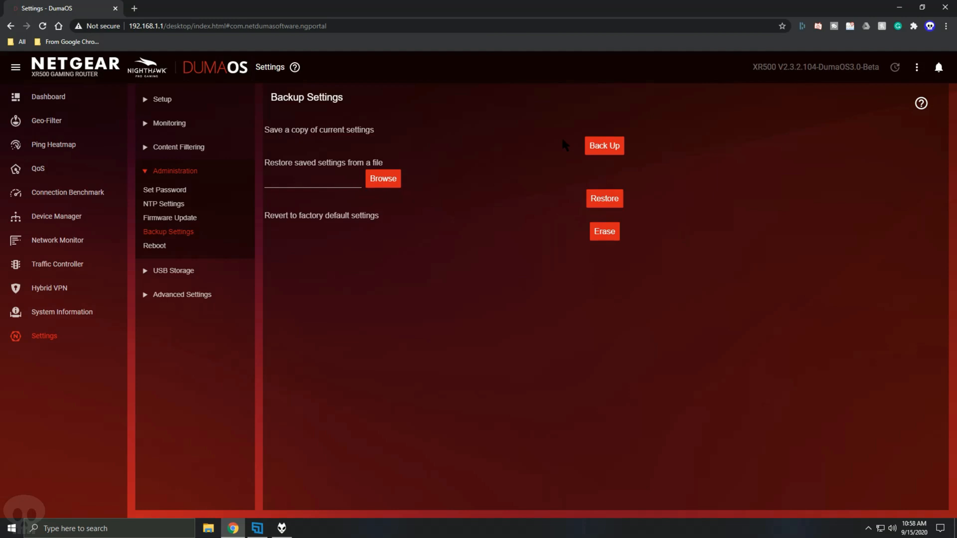
{"action": "mouse_move", "coordinate": [403, 225]}
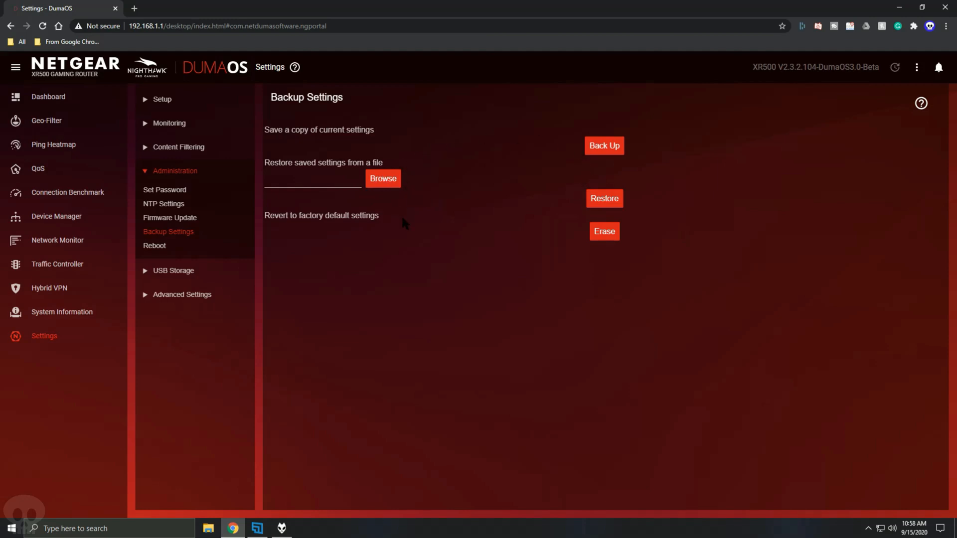
{"action": "mouse_move", "coordinate": [380, 251]}
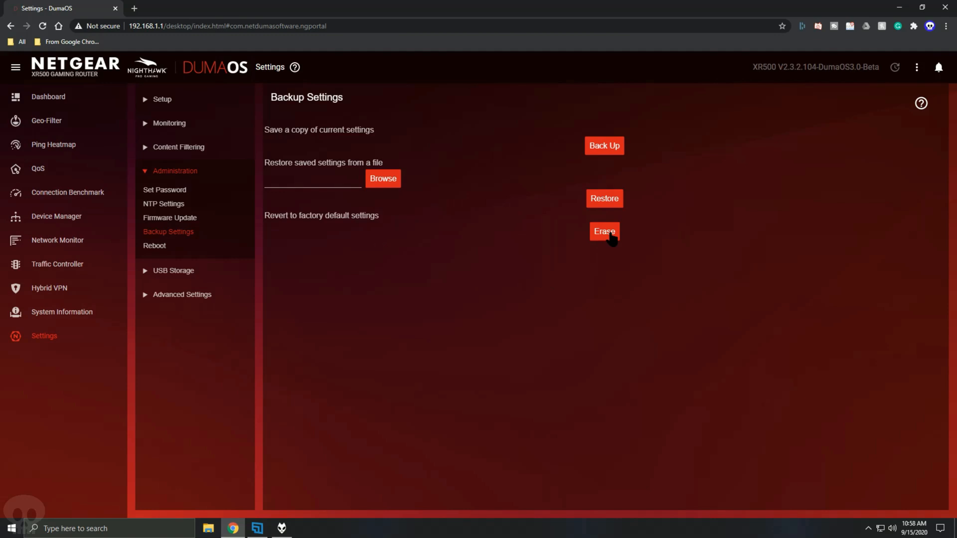
Erase the XR500 to factory defaults and confirm Yes in the Factory Reset prompt.
{"action": "left_click", "coordinate": [605, 231]}
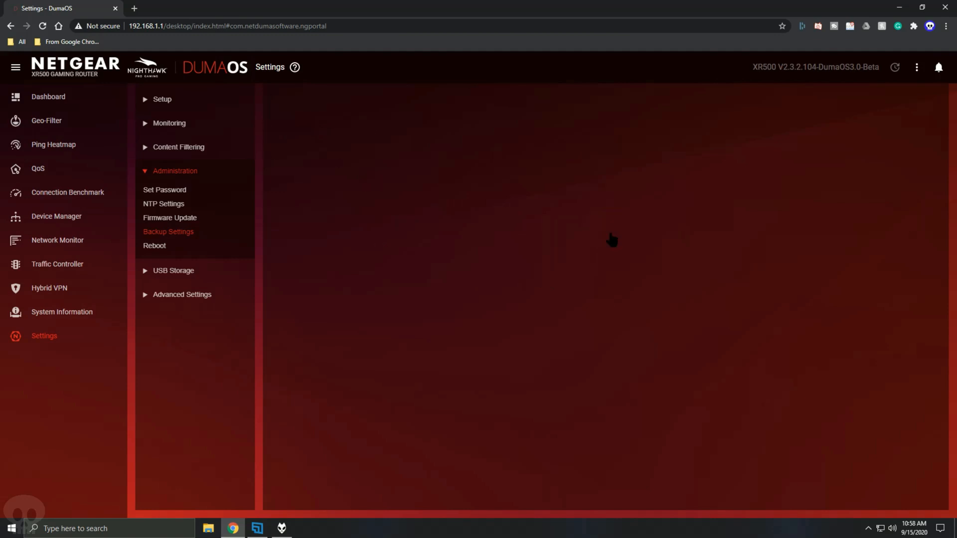
{"action": "left_click", "coordinate": [168, 232]}
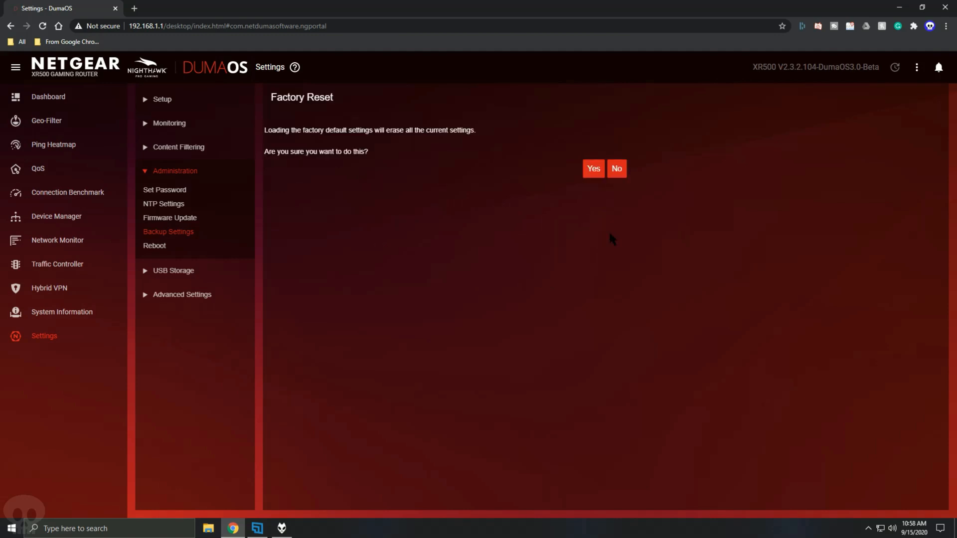
{"action": "mouse_move", "coordinate": [602, 228]}
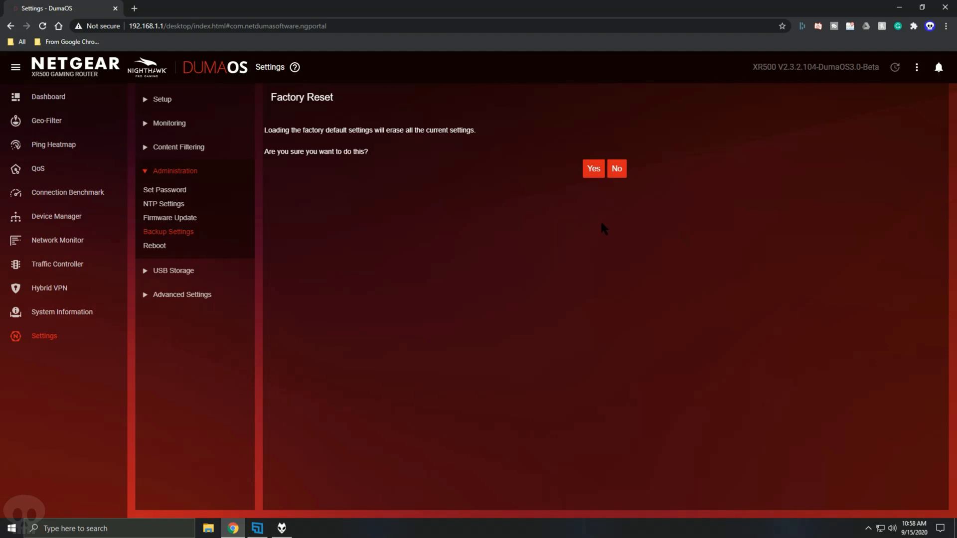
{"action": "left_click", "coordinate": [592, 169]}
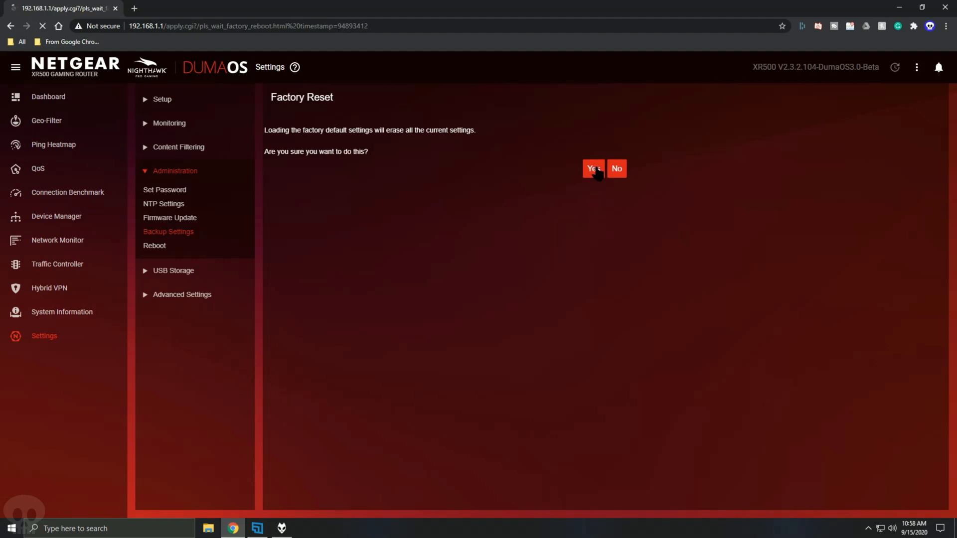
{"action": "left_click", "coordinate": [591, 168]}
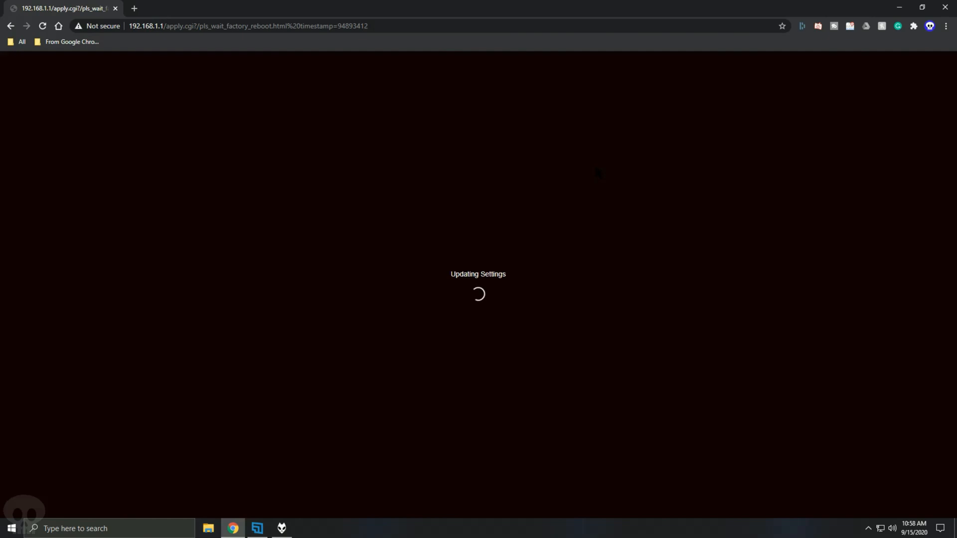